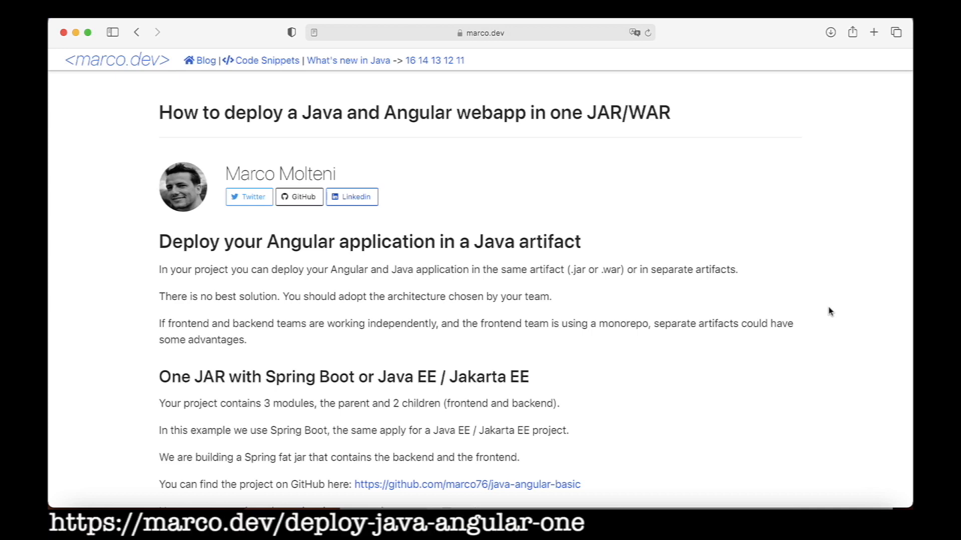
scroll("down", 3)
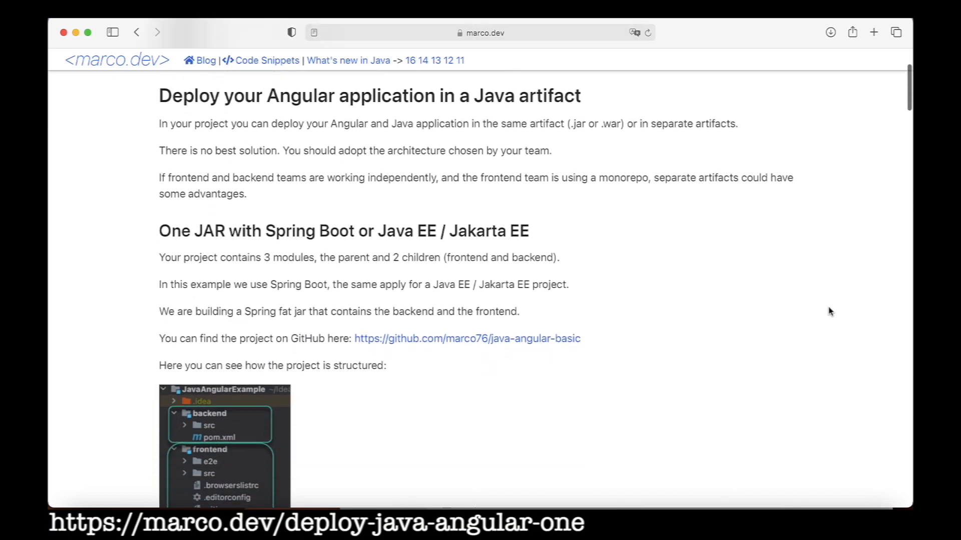
scroll("down", 3)
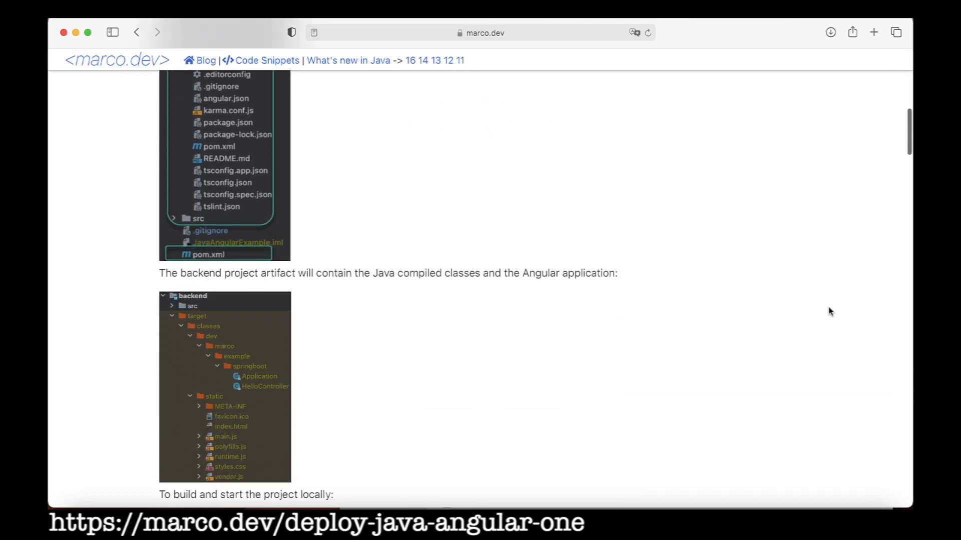
scroll("down", 3)
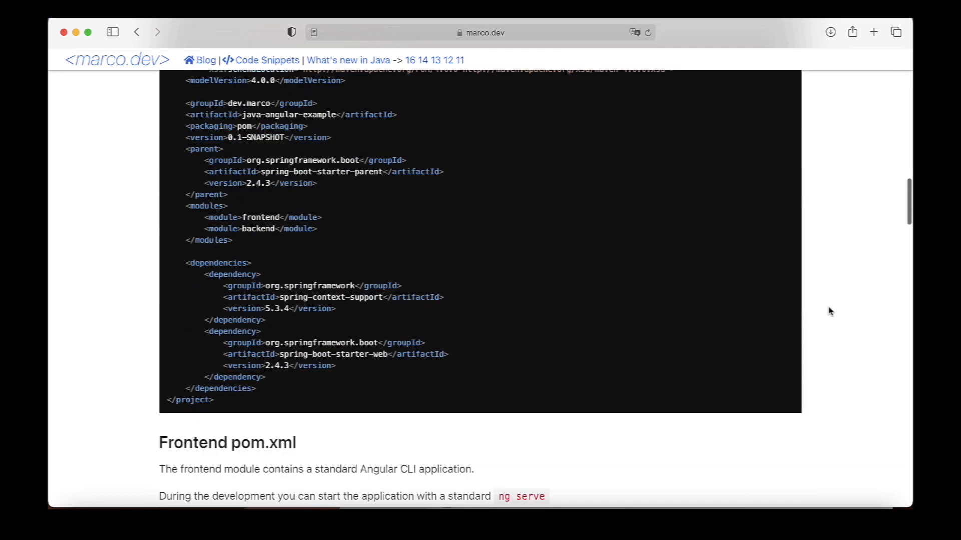
scroll("down", 3)
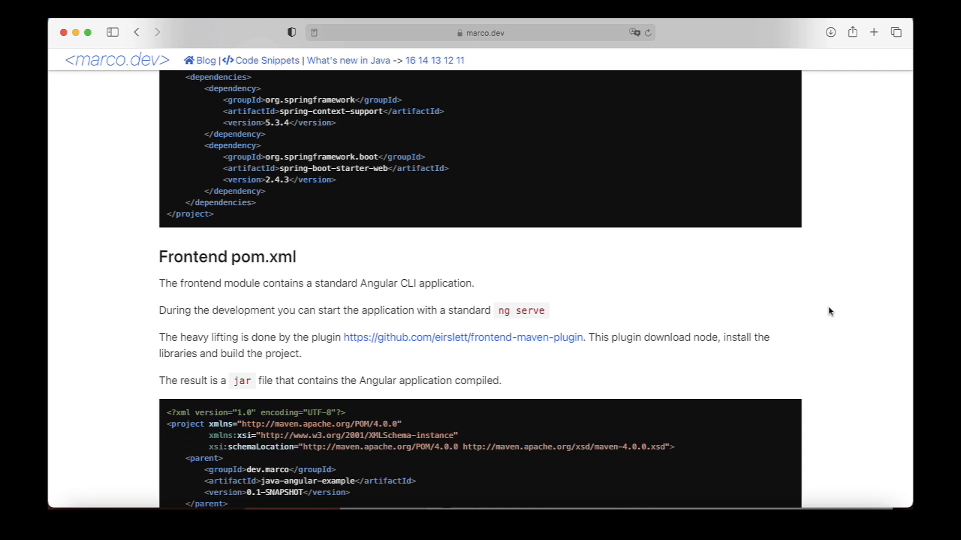
mouse_move(517, 17)
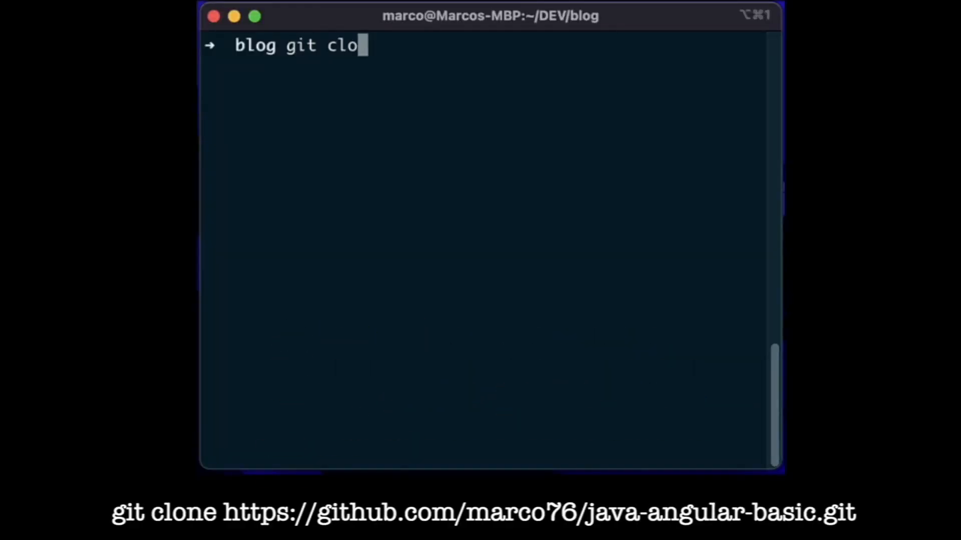
type("ne https://github.com/marco76/java-angular-basic.git")
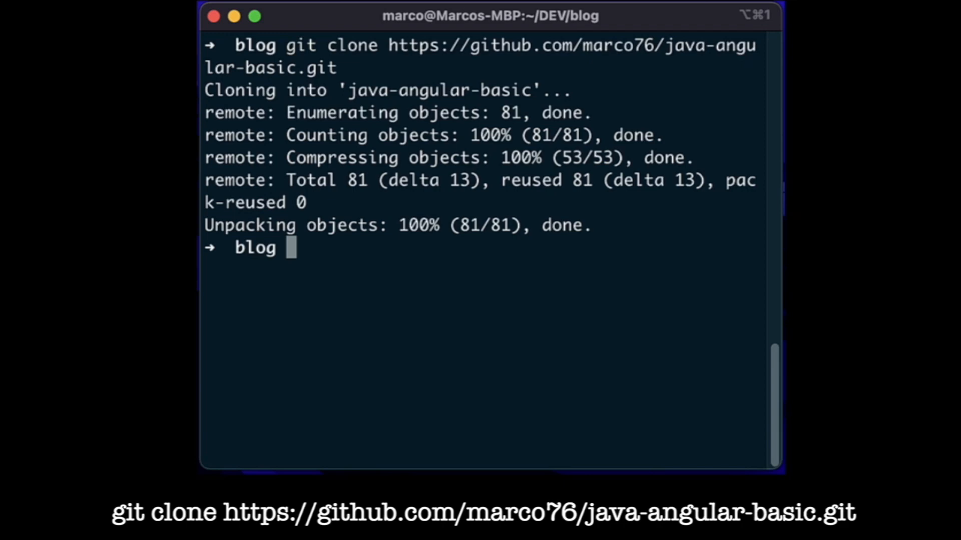
type("cd ./java-angular-basic")
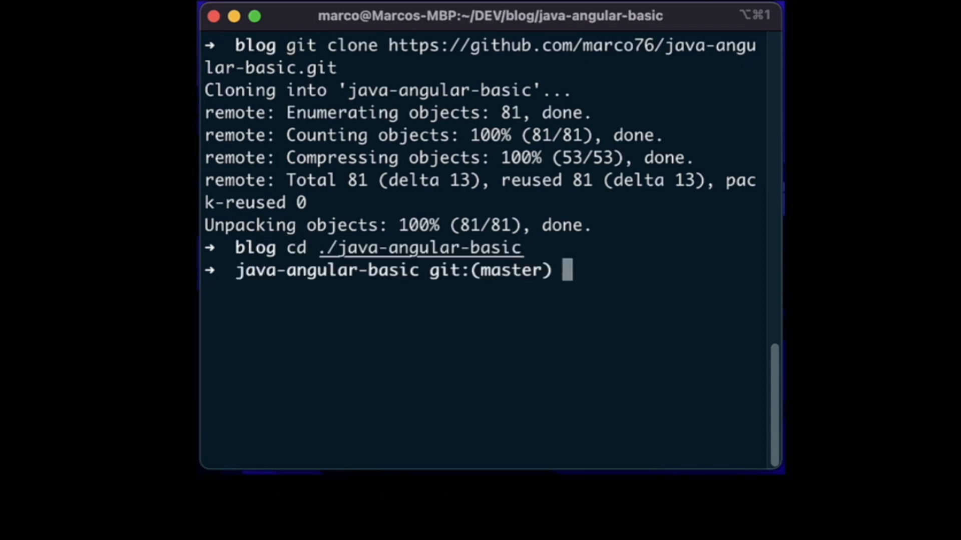
type("mvn clean")
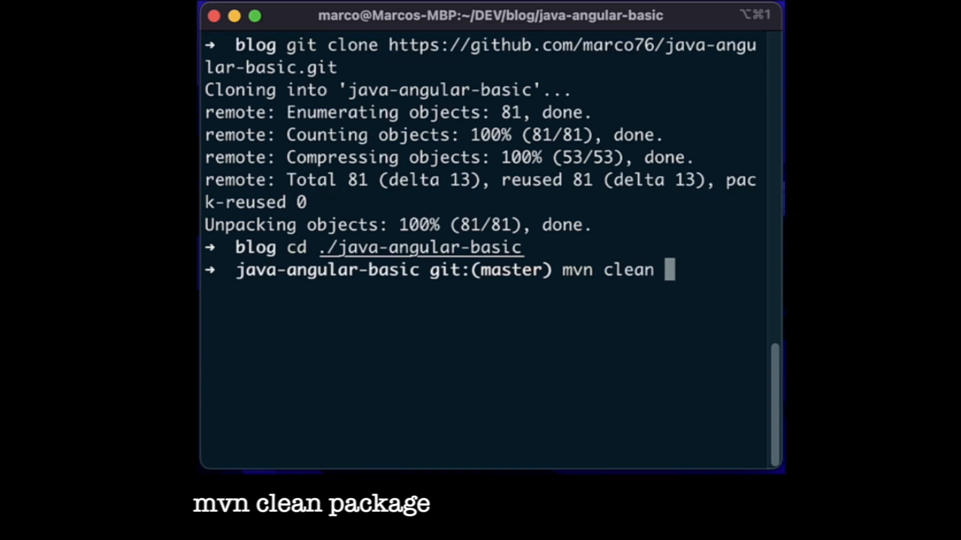
type("package")
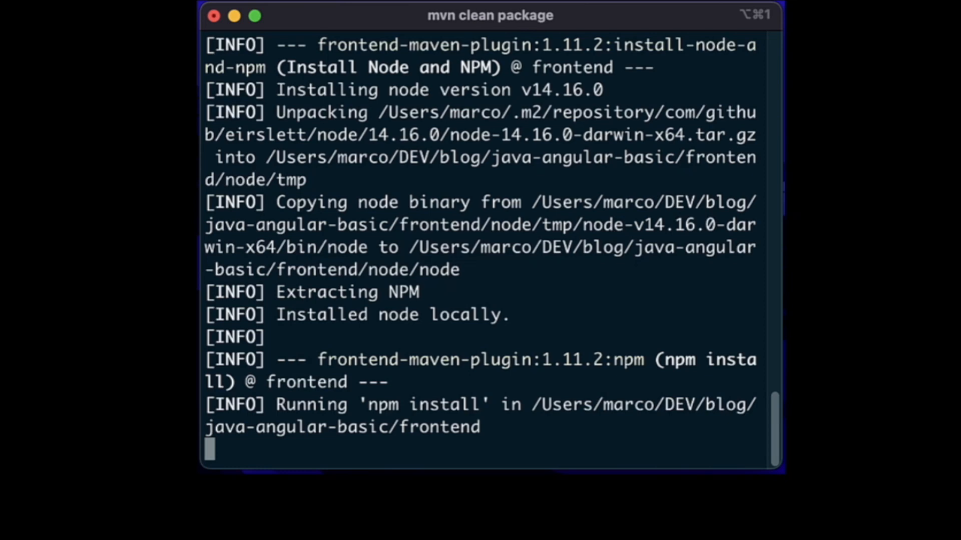
scroll("down", 3)
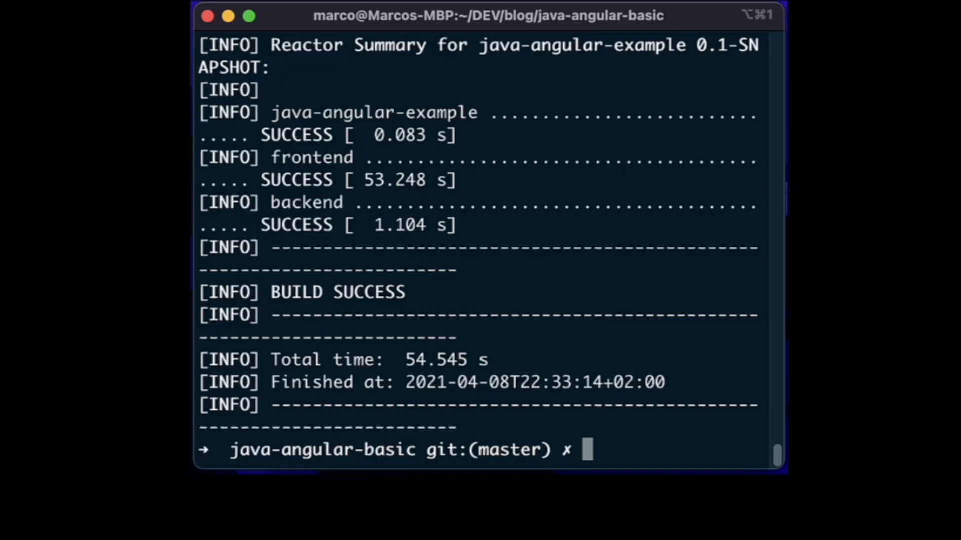
type("cd back")
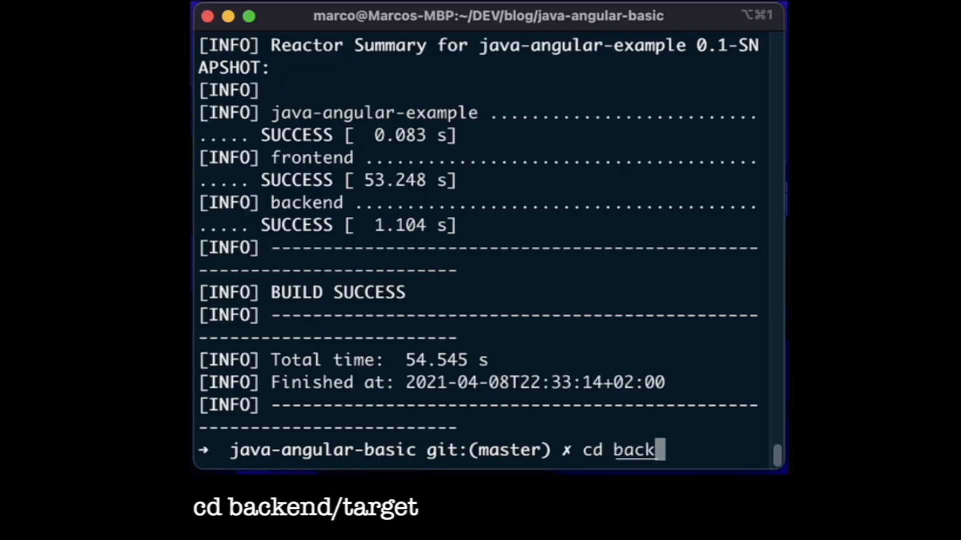
type("end/tar")
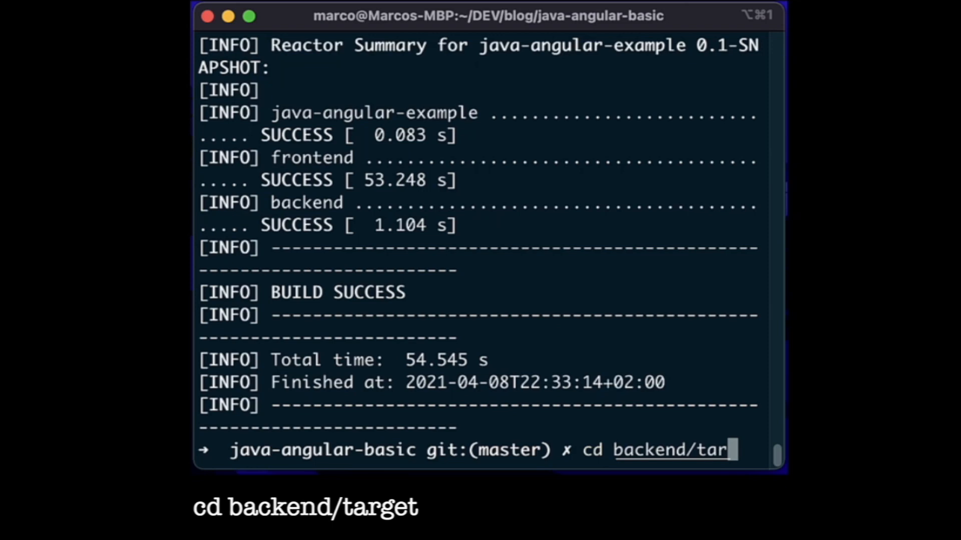